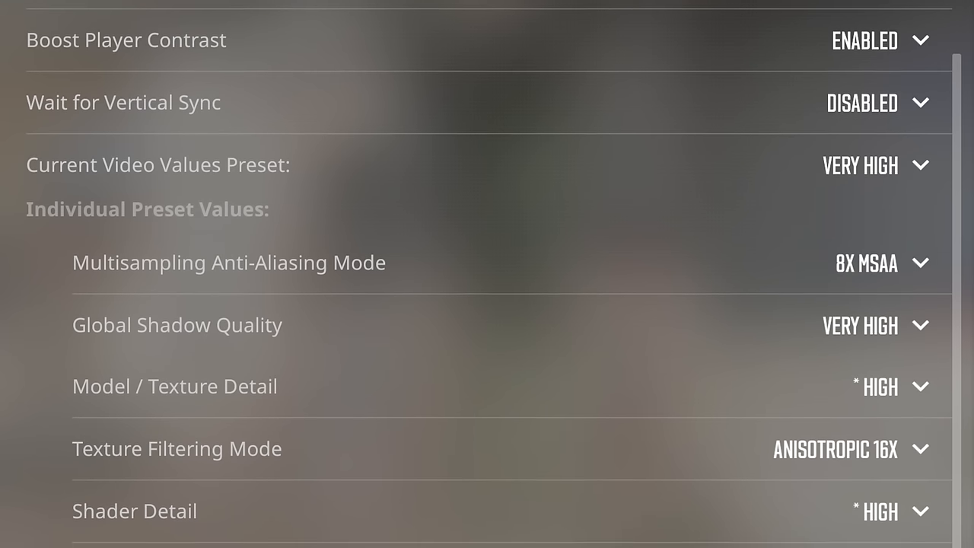
Show the main Video settings: 2560x1440 resolution, fullscreen mode, 143 Hz refresh rate
scroll(down, 3)
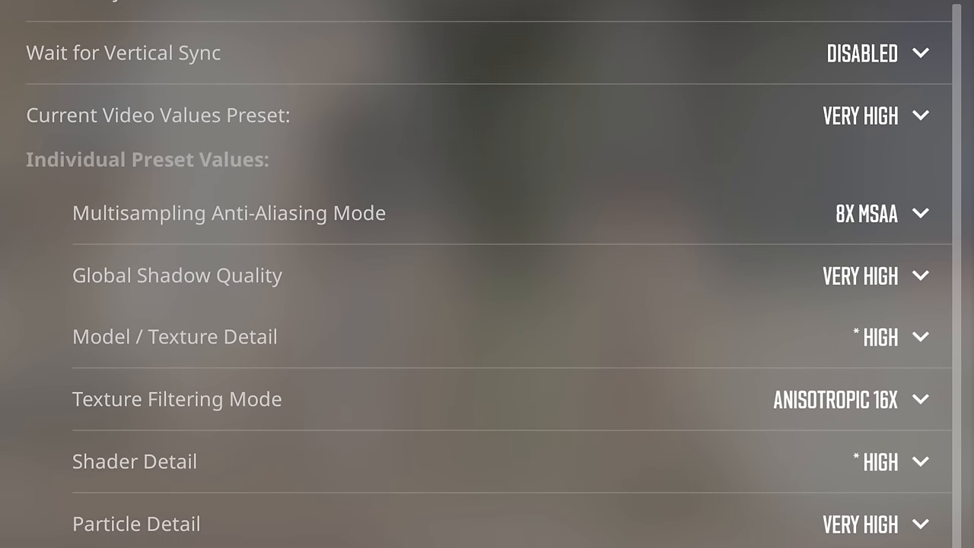
scroll(down, 3)
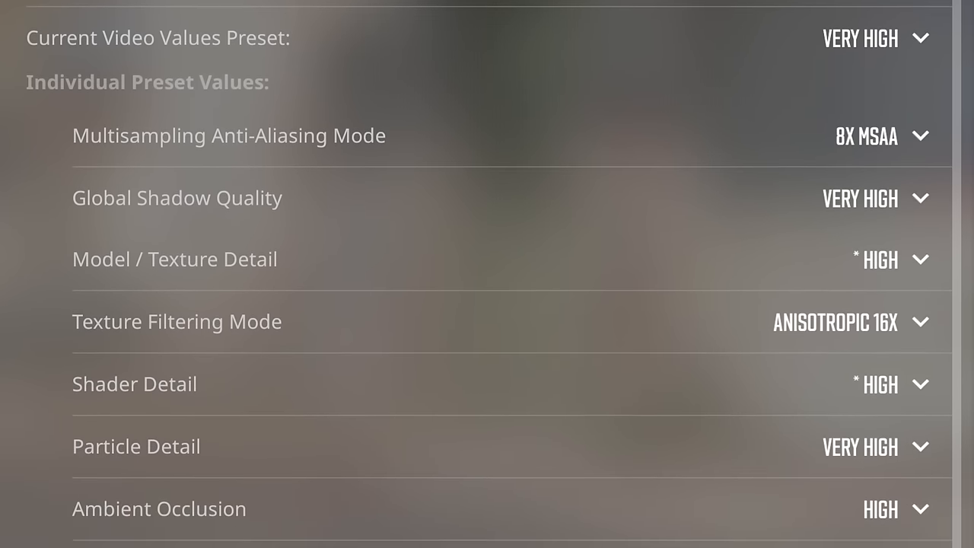
scroll(down, 3)
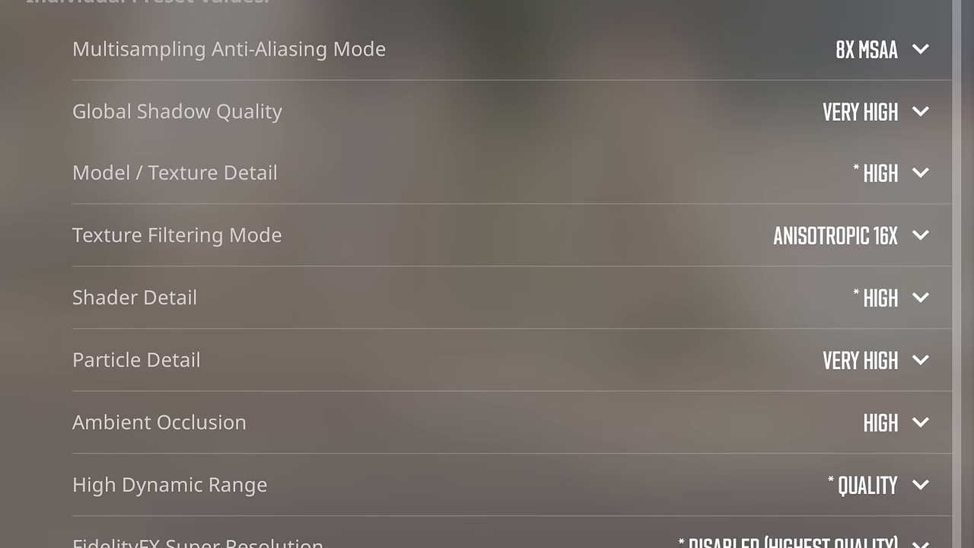
scroll(down, 3)
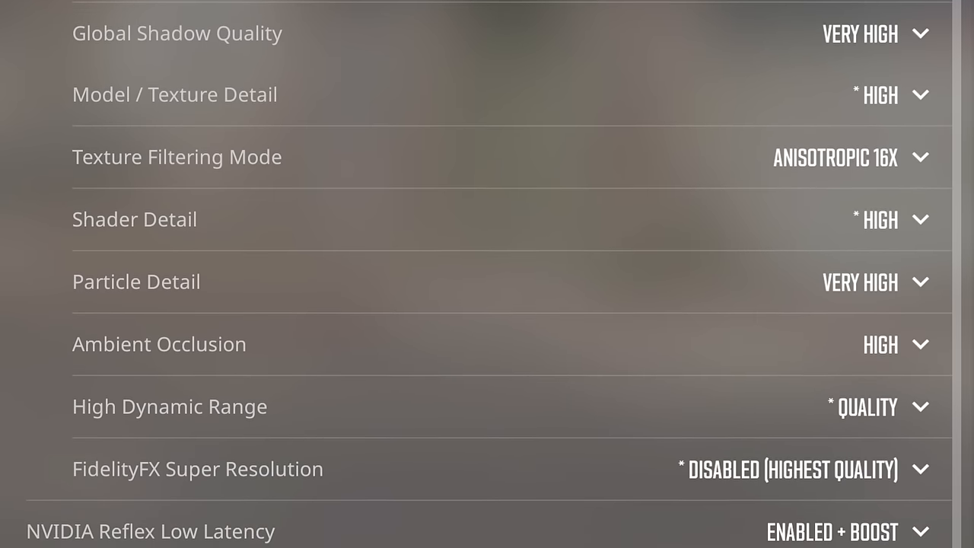
scroll(down, 3)
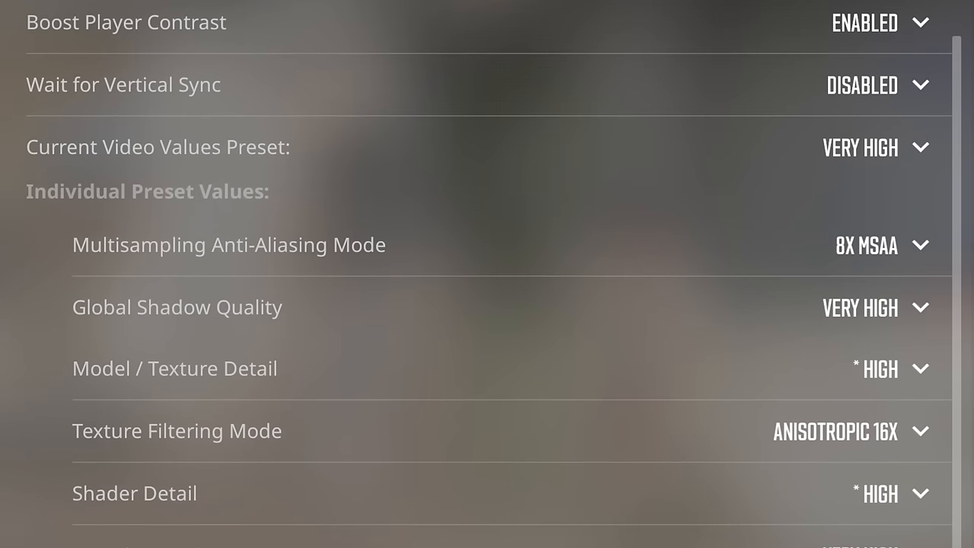
scroll(down, 3)
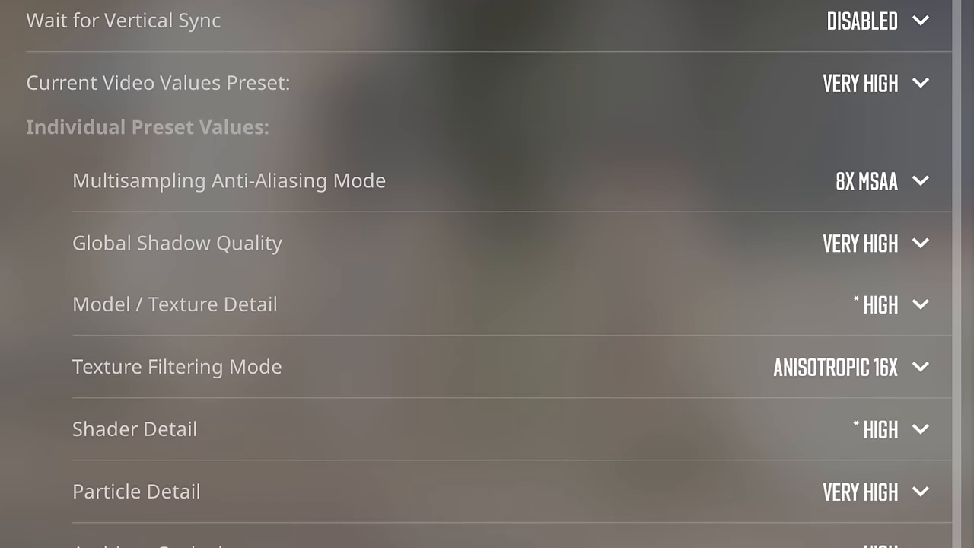
scroll(down, 3)
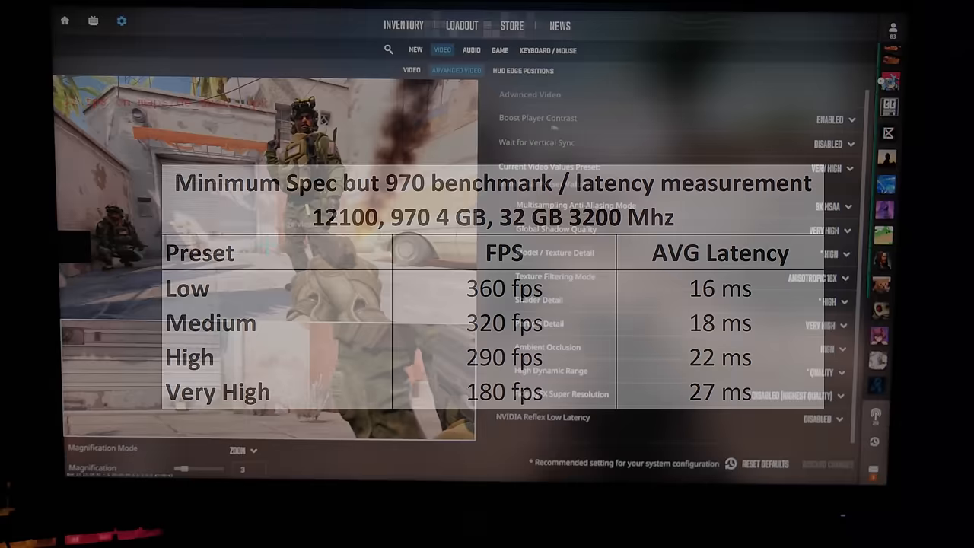
click(411, 70)
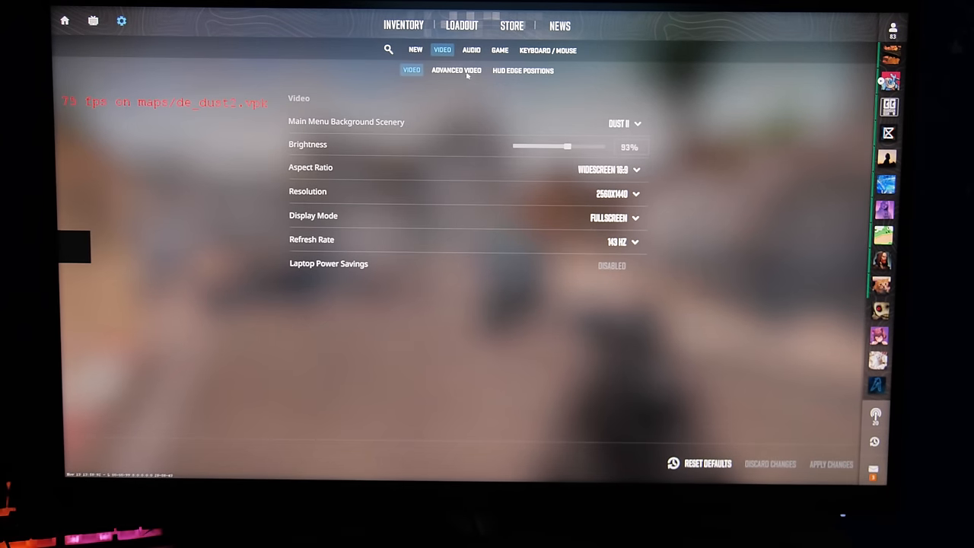
click(456, 70)
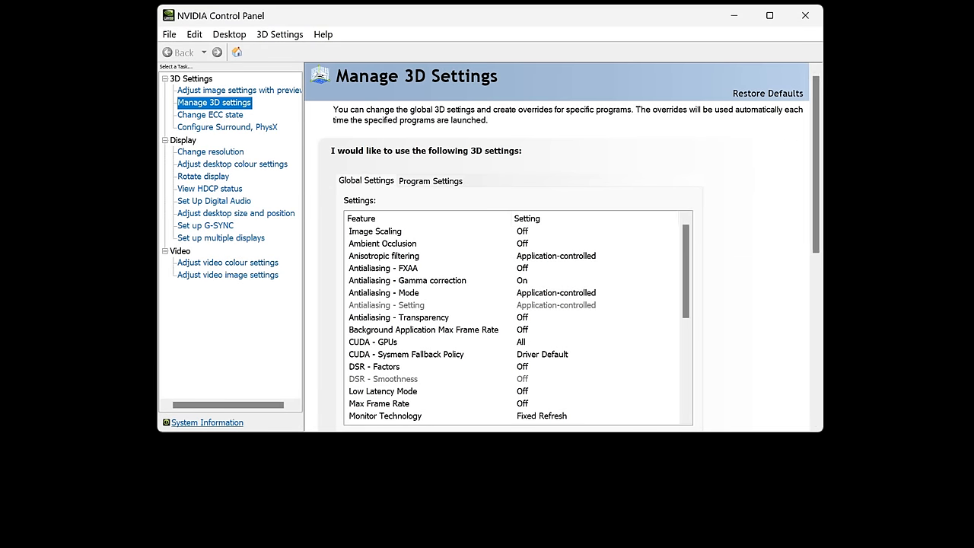
Set the global Low Latency Mode to On
click(671, 390)
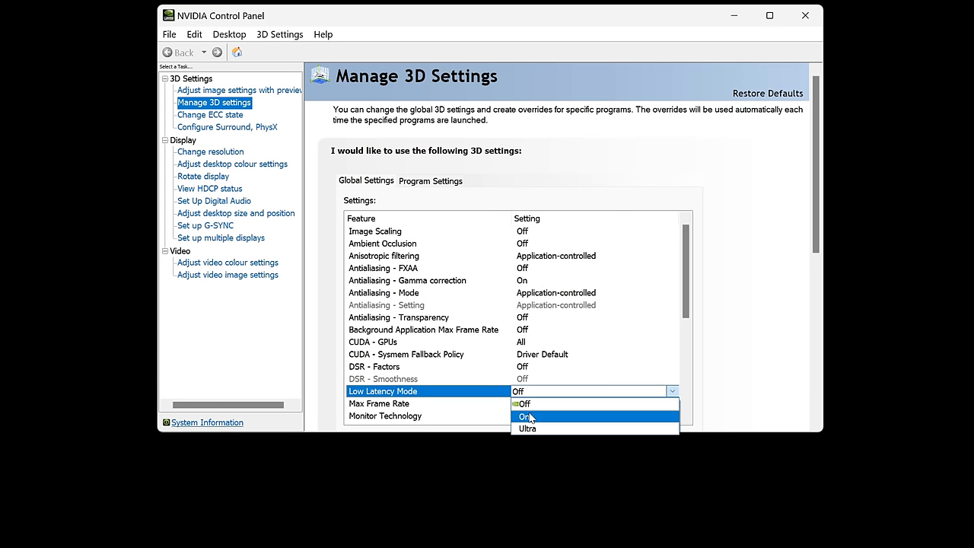
click(526, 417)
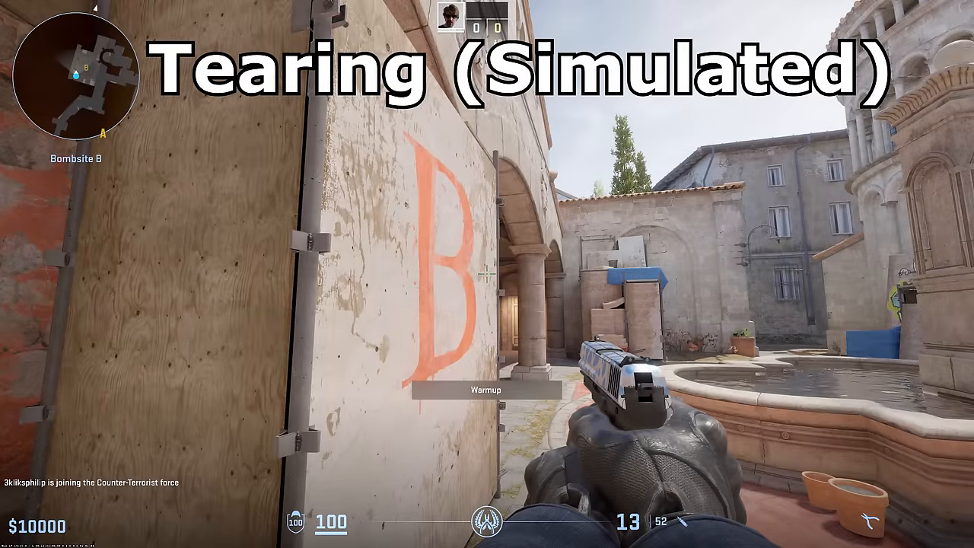
mouse_move(487, 274)
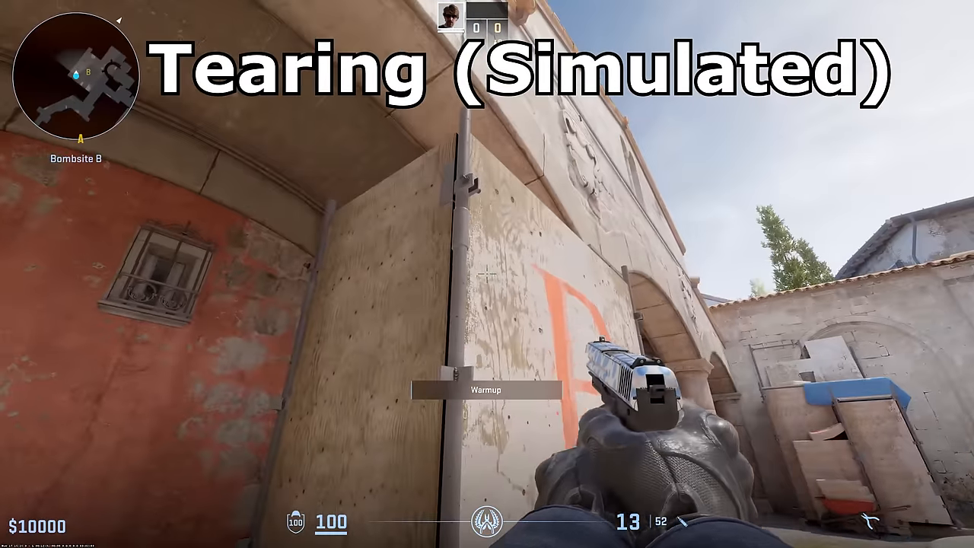